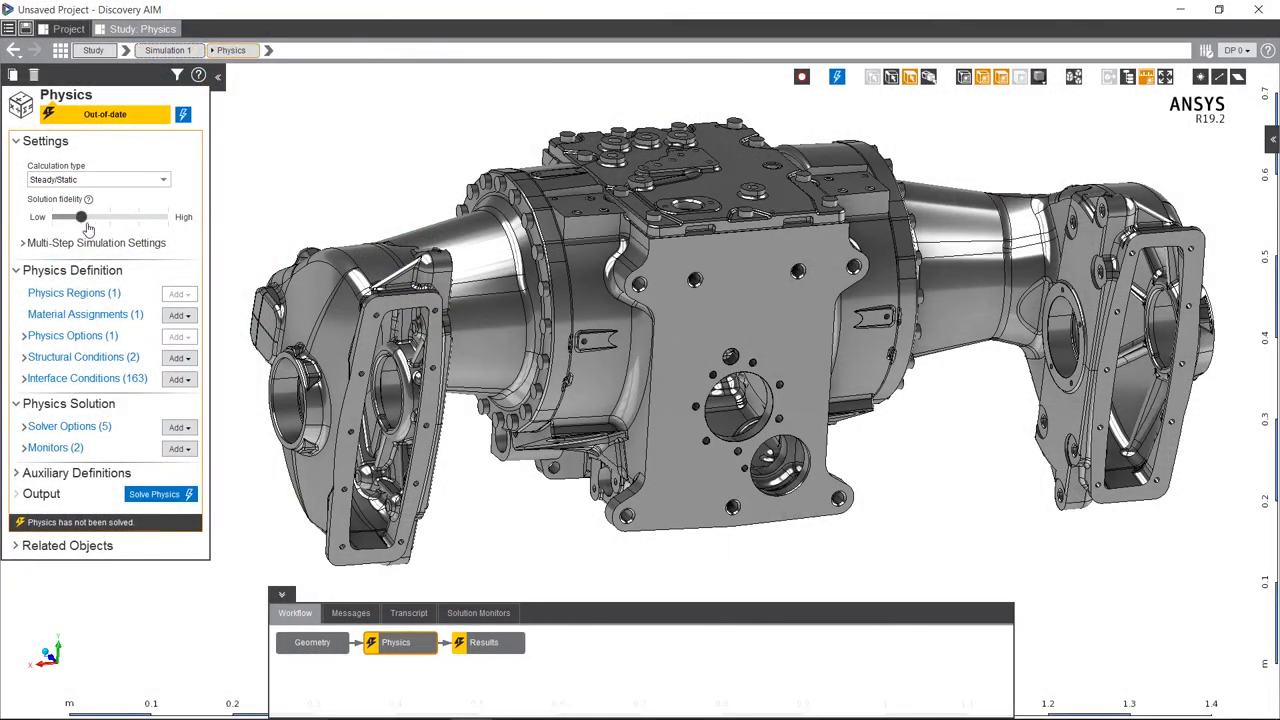
Raise the Solution fidelity slider from Low to High for the axle housing.
left_click_drag(82, 216, 138, 216)
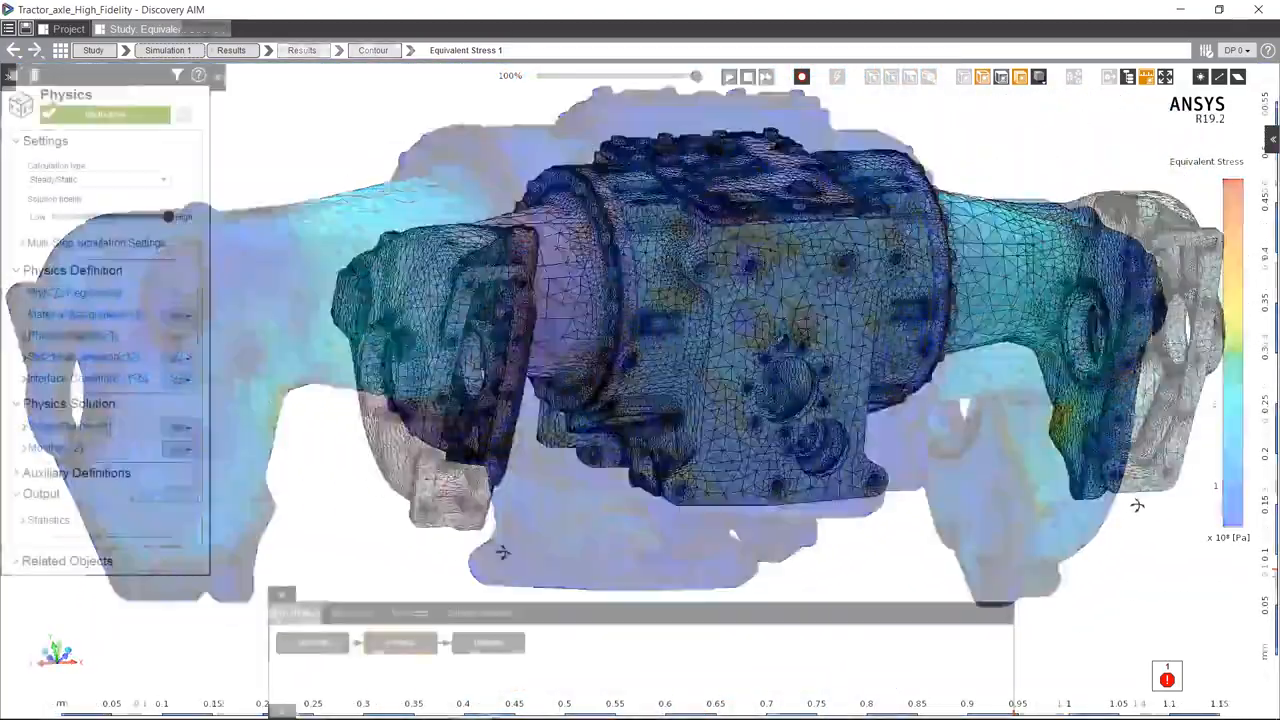
Return to the Physics panel and orbit the colour-coded high-fidelity axle mesh.
left_click(400, 642)
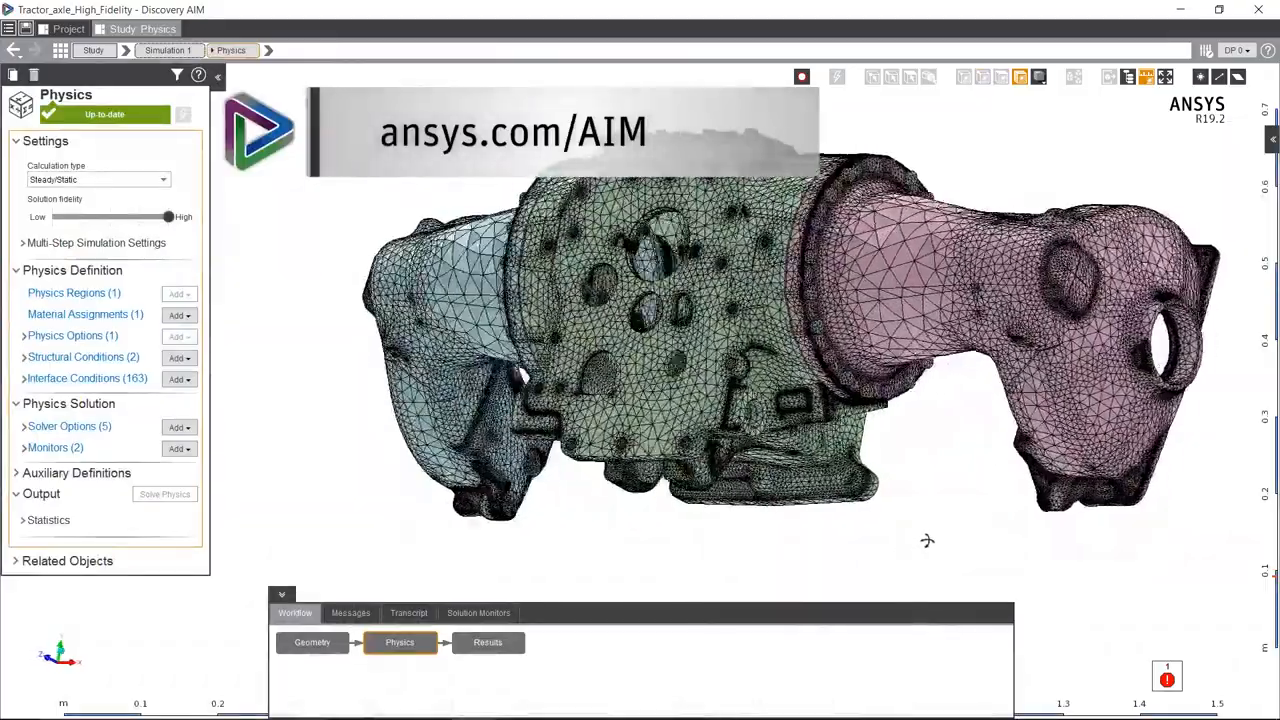
left_click_drag(928, 540, 308, 556)
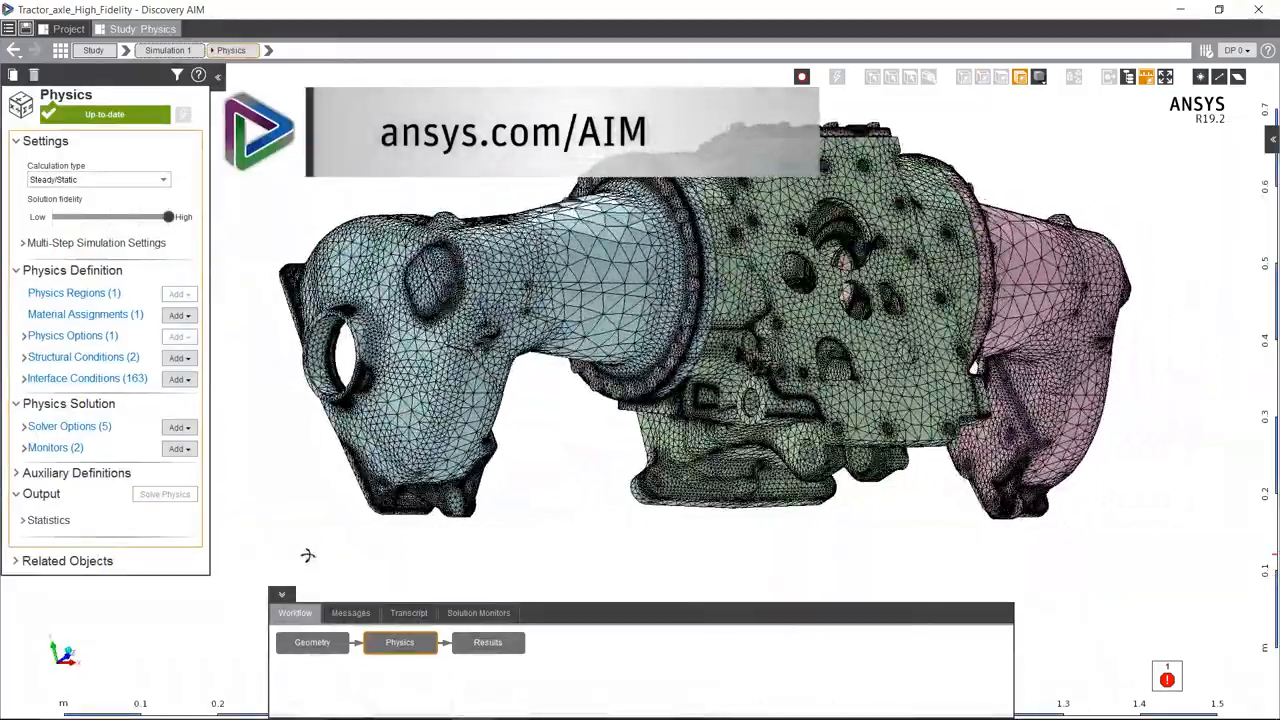
left_click_drag(308, 556, 720, 540)
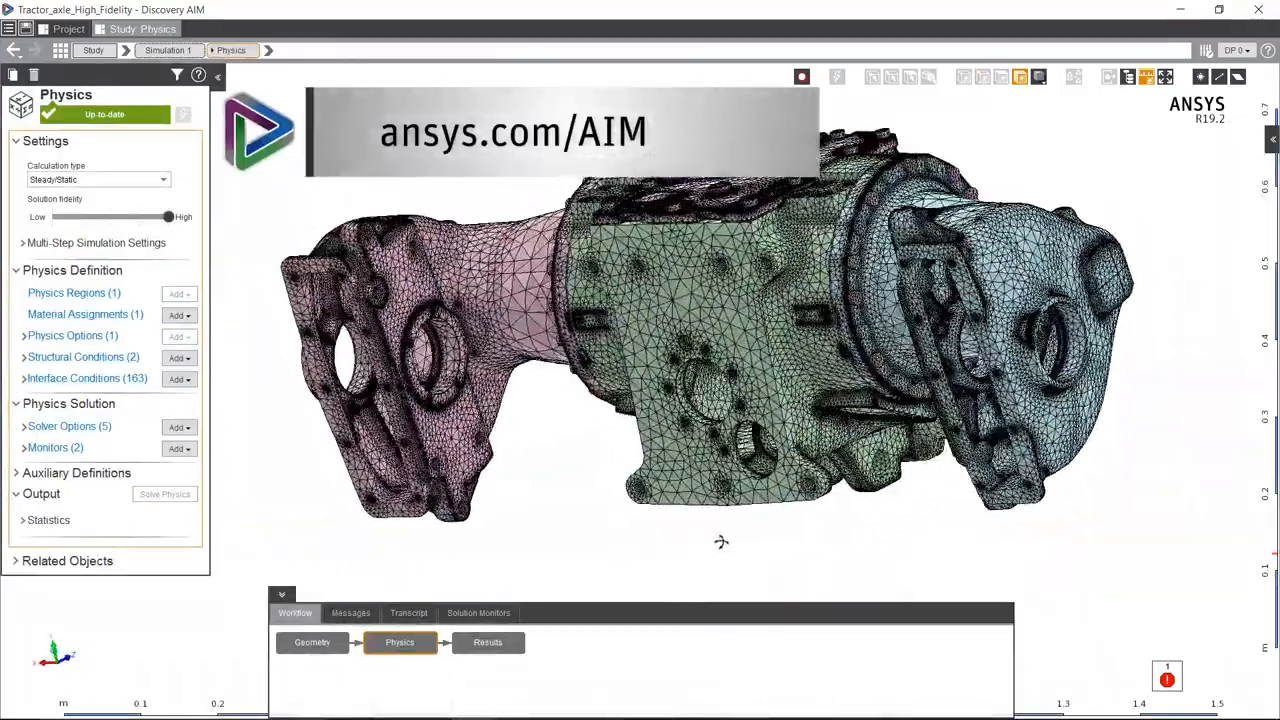